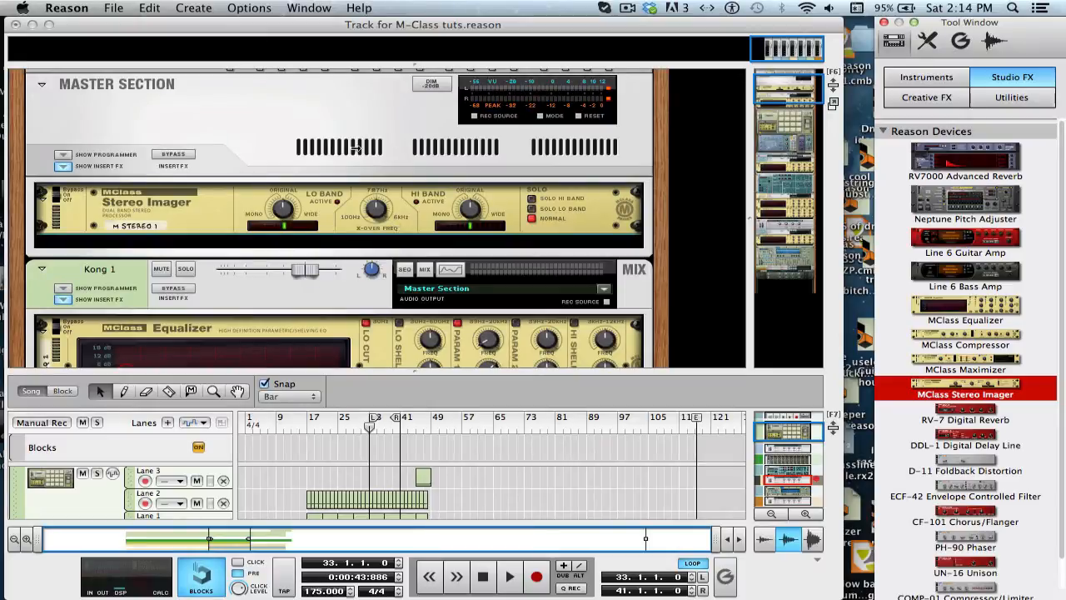
# Raise the master Stereo Imager's X-Over Frequency from 787 Hz to about 1.02 kHz
pyautogui.click(510, 576)
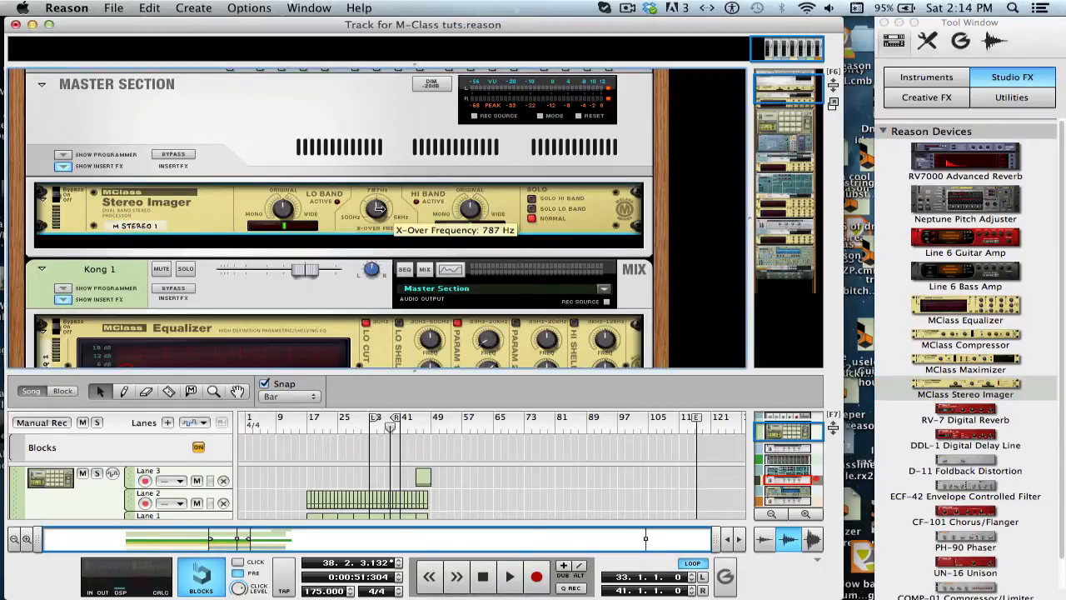
pyautogui.moveTo(376, 206); pyautogui.dragTo(377, 197)
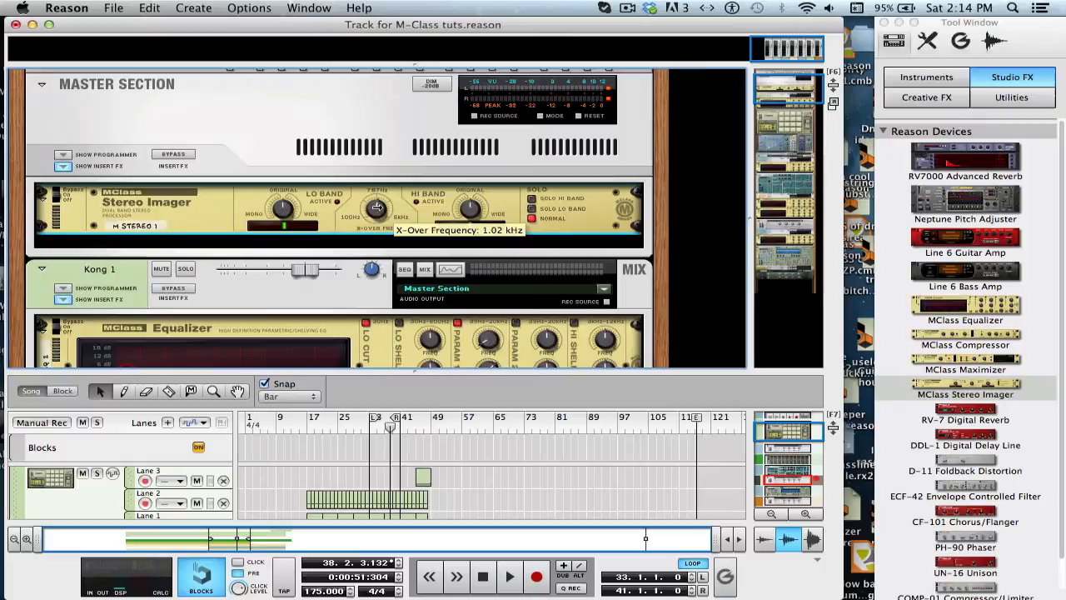
pyautogui.moveTo(375, 206); pyautogui.dragTo(374, 216)
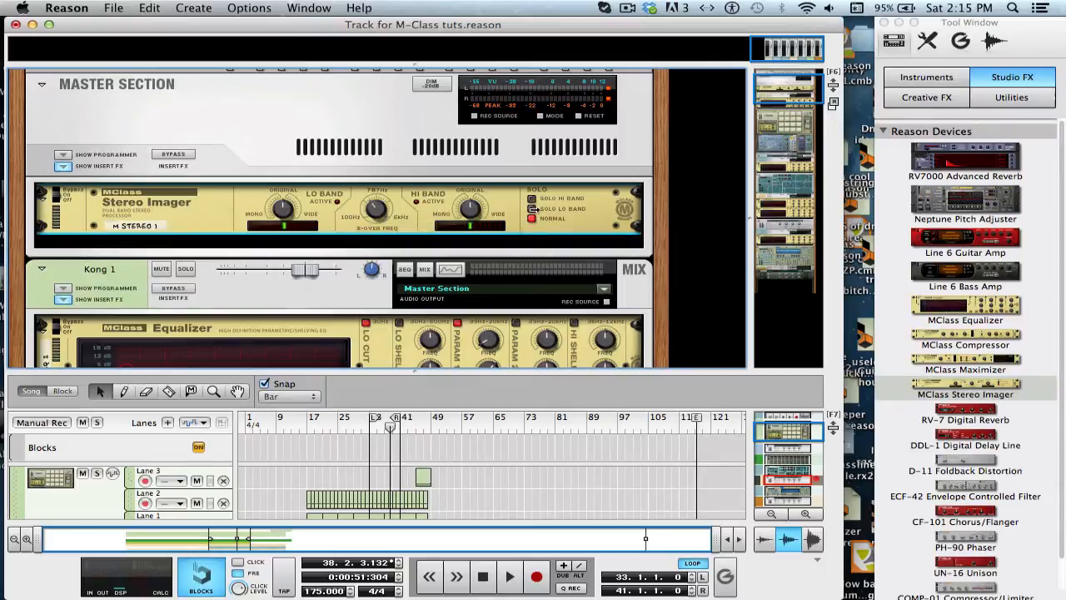
# Audition the X-Over Frequency during playback, down to 263 Hz and back up to 787 Hz
pyautogui.click(509, 577)
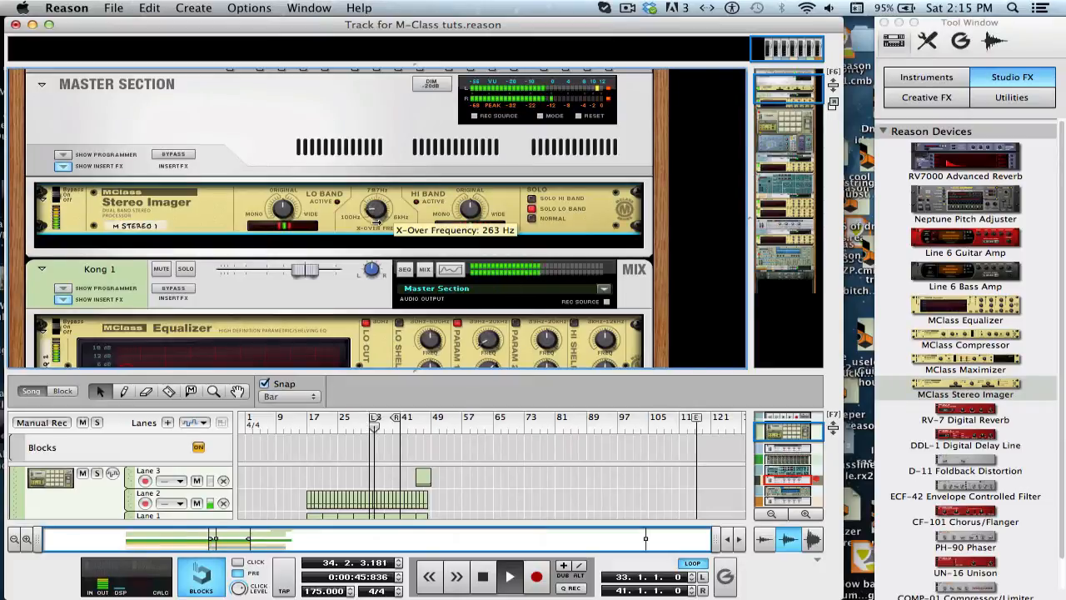
pyautogui.moveTo(375, 209); pyautogui.dragTo(380, 200)
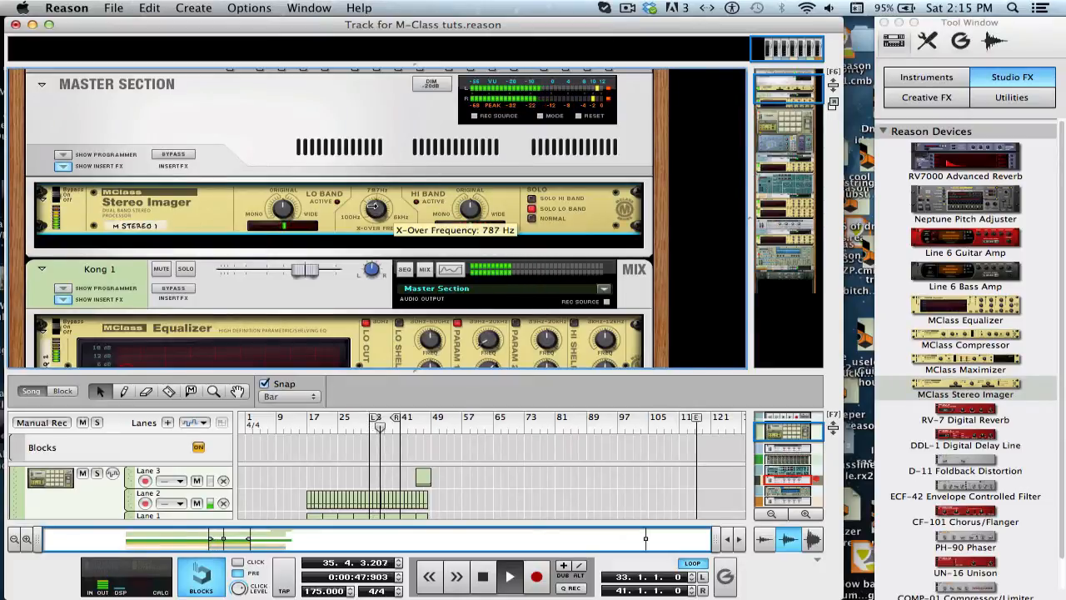
pyautogui.moveTo(375, 206); pyautogui.dragTo(380, 197)
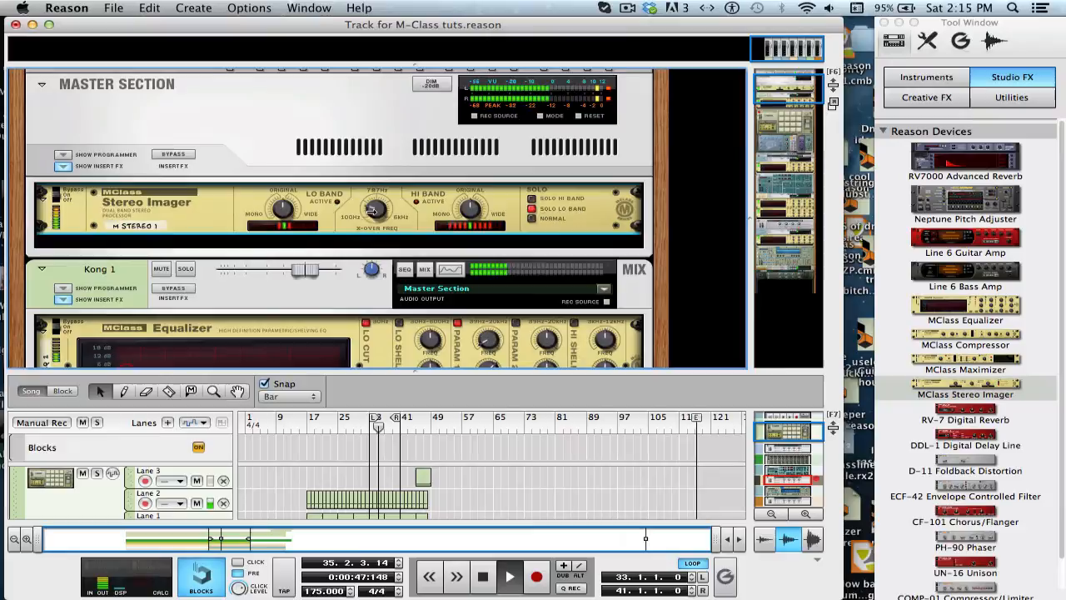
pyautogui.moveTo(373, 208); pyautogui.dragTo(376, 203)
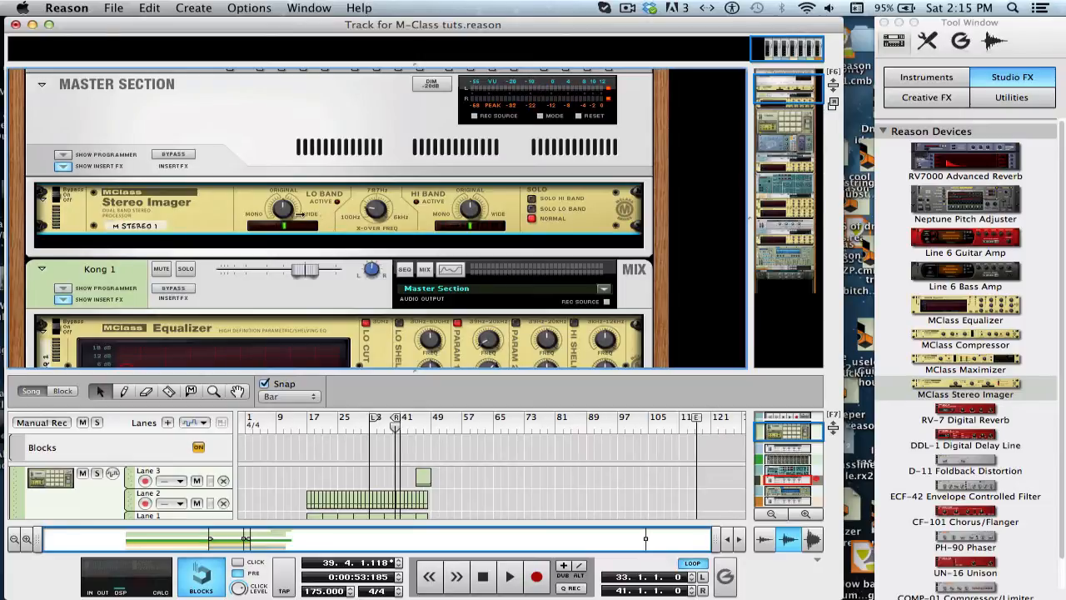
pyautogui.moveTo(482, 208)
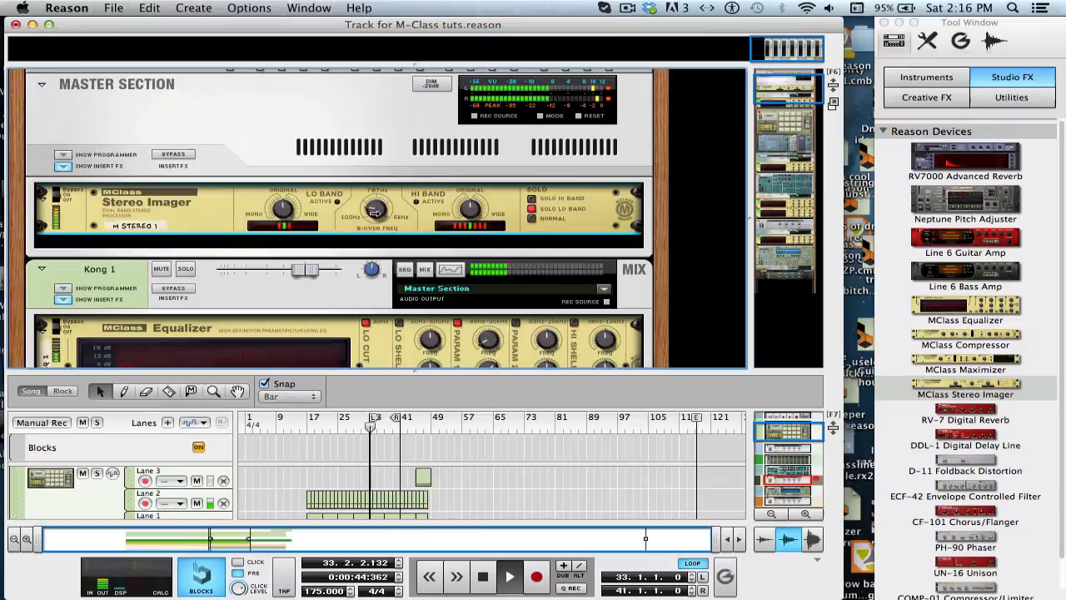
# Bring the X-Over Frequency to 299 Hz, dipping briefly to 168 Hz and back
pyautogui.moveTo(375, 207); pyautogui.dragTo(375, 217)
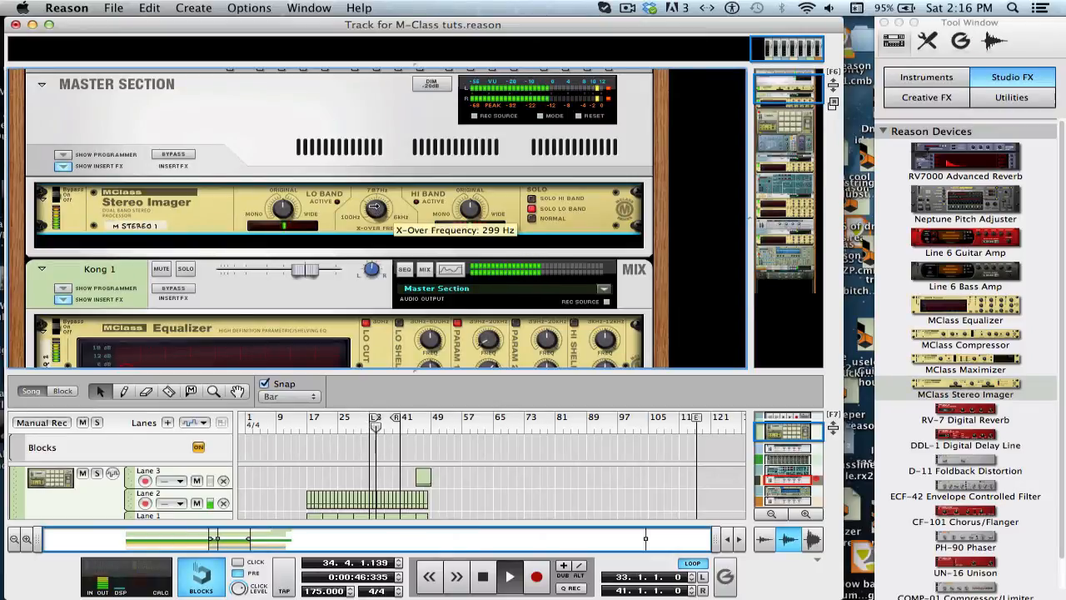
pyautogui.moveTo(374, 207); pyautogui.dragTo(369, 224)
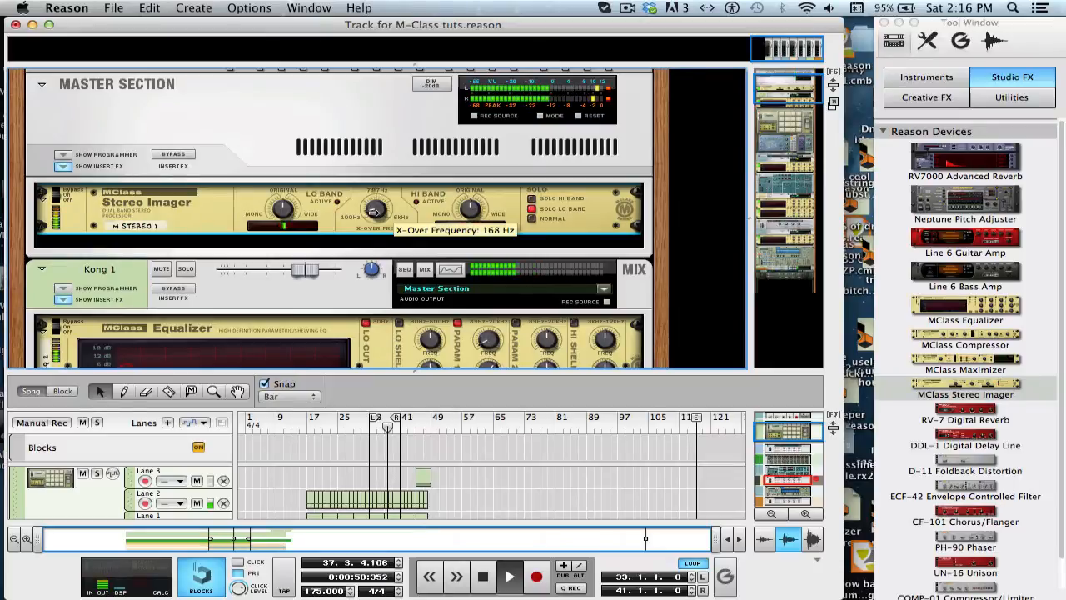
pyautogui.moveTo(375, 208); pyautogui.dragTo(380, 196)
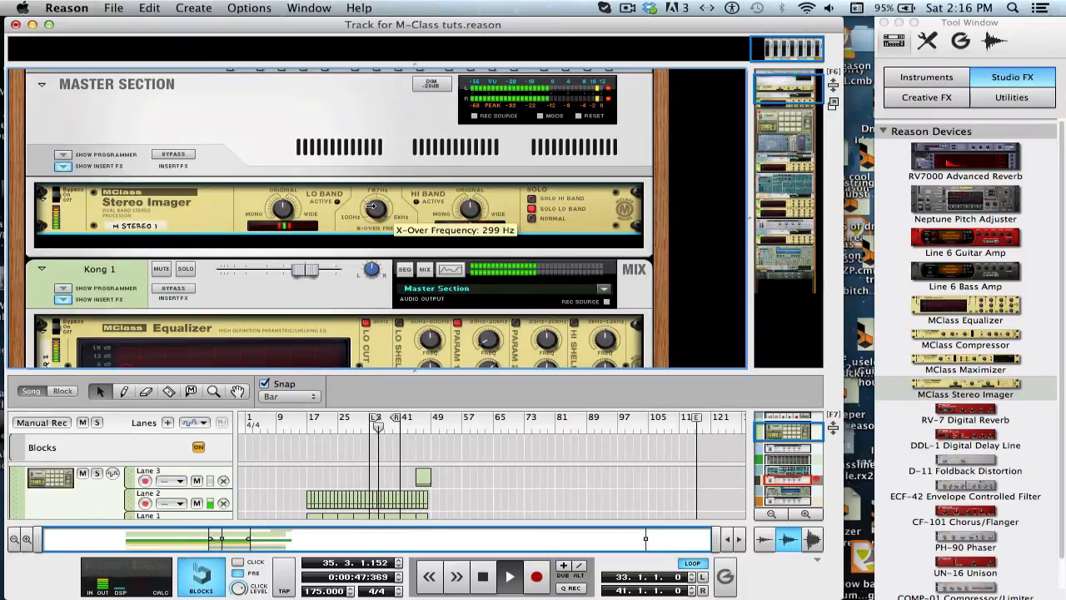
pyautogui.moveTo(373, 208); pyautogui.dragTo(373, 215)
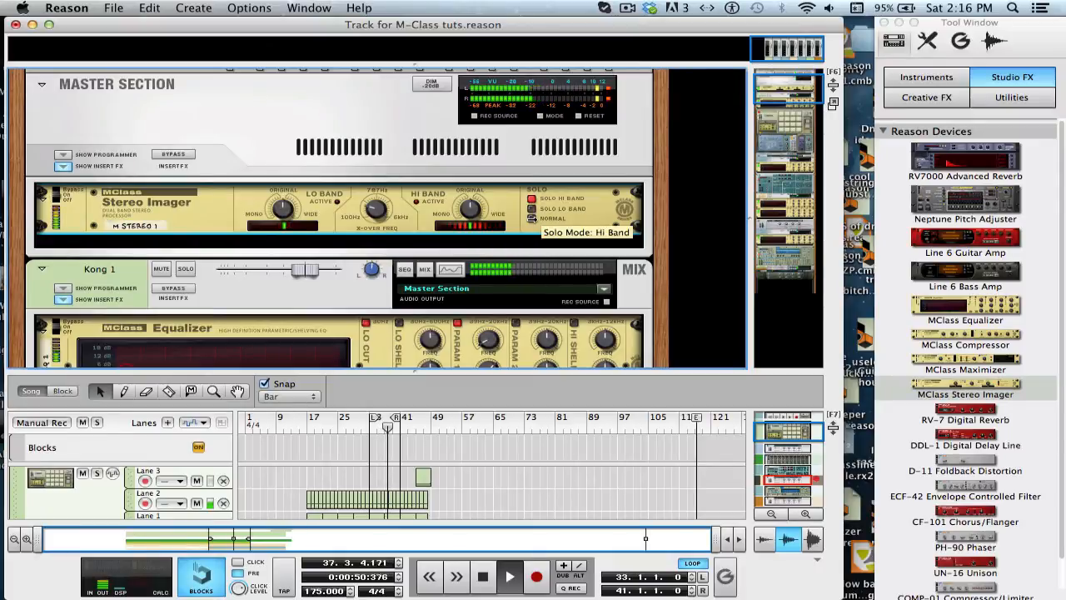
# Turn the Lo Band Width from 0 down to -64 so the lows are mono
pyautogui.click(532, 217)
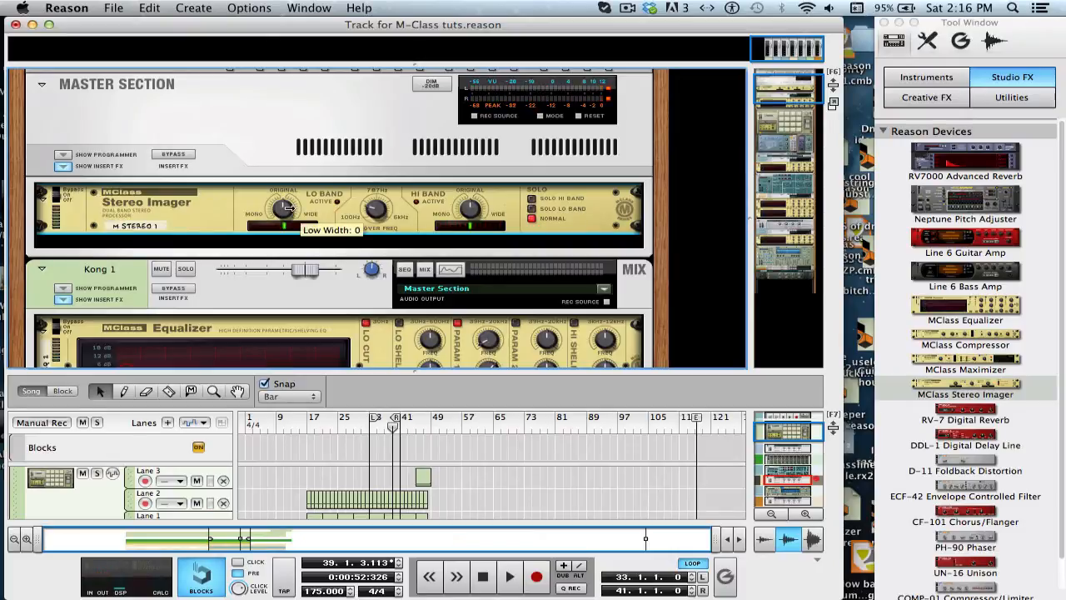
pyautogui.moveTo(284, 208); pyautogui.dragTo(283, 220)
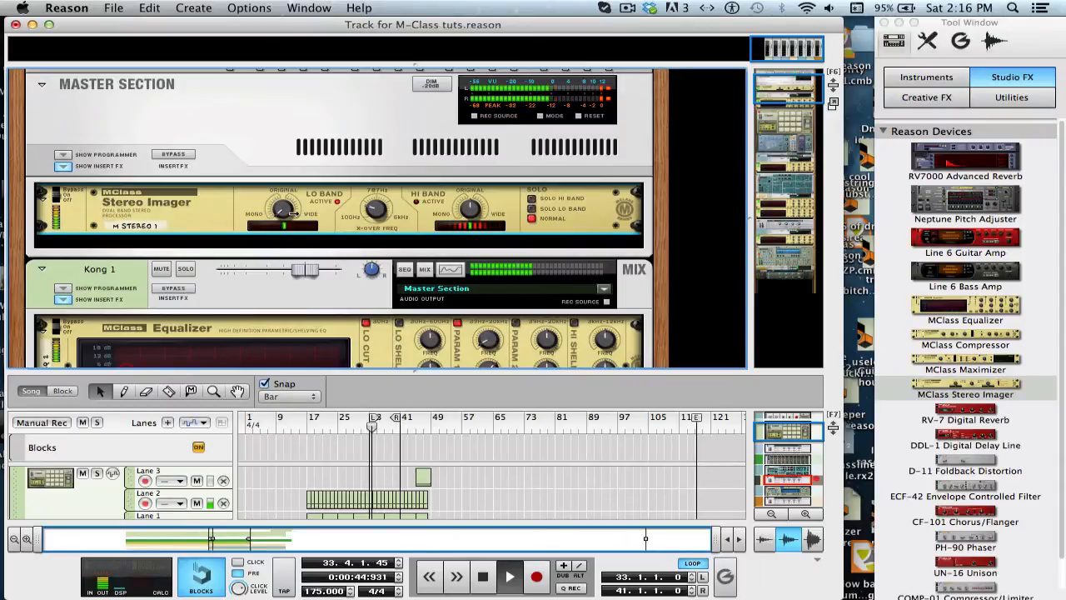
pyautogui.moveTo(283, 208); pyautogui.dragTo(282, 207)
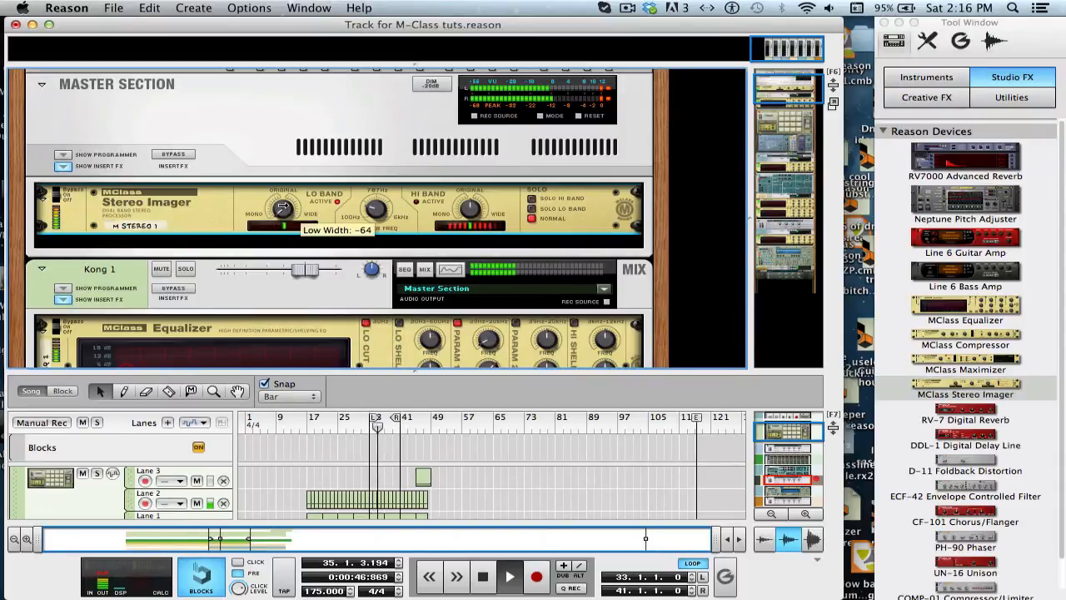
pyautogui.moveTo(282, 207); pyautogui.dragTo(292, 196)
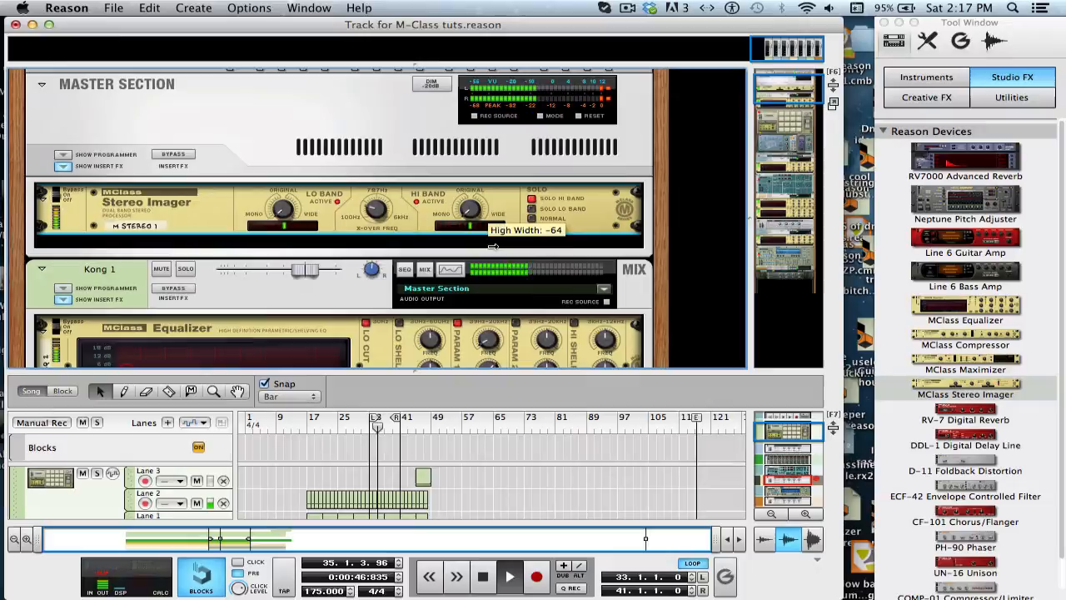
# Widen the Hi Band Width from -64 up to 12
pyautogui.moveTo(469, 213); pyautogui.dragTo(450, 180)
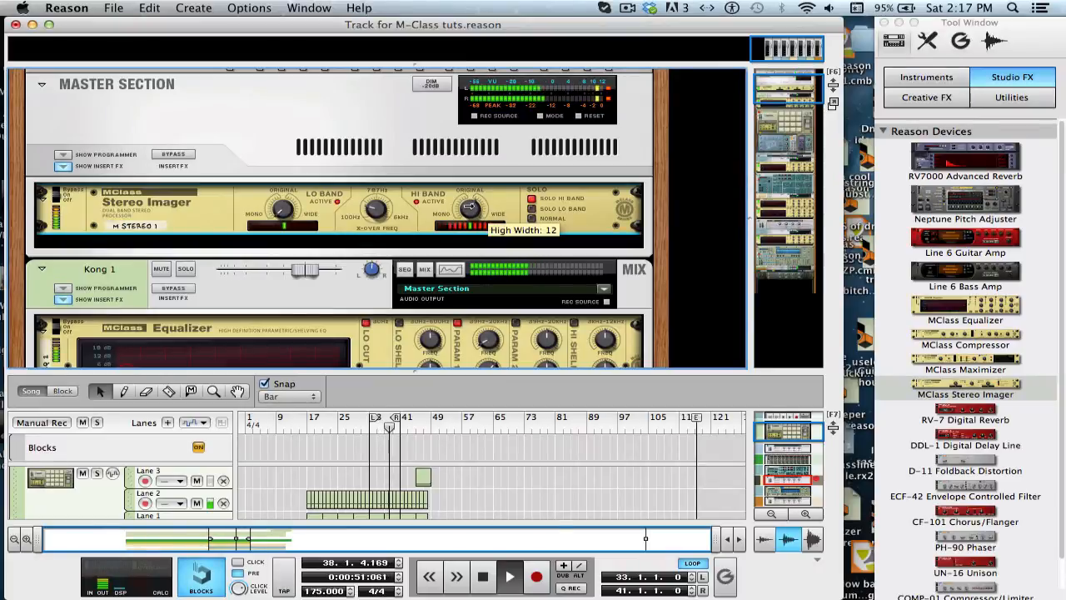
pyautogui.moveTo(470, 207); pyautogui.dragTo(470, 200)
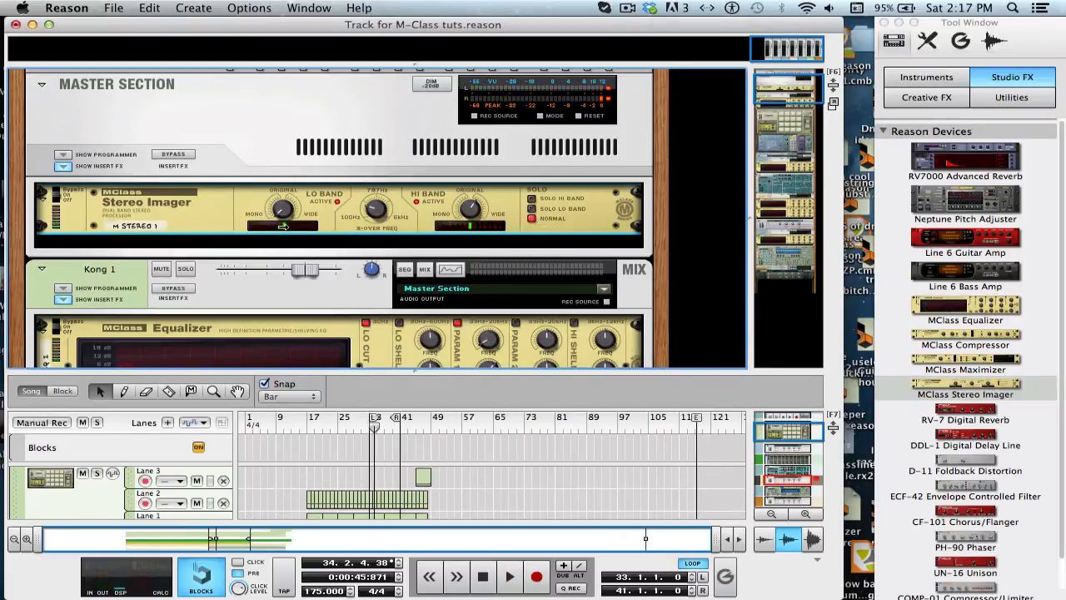
pyautogui.click(510, 576)
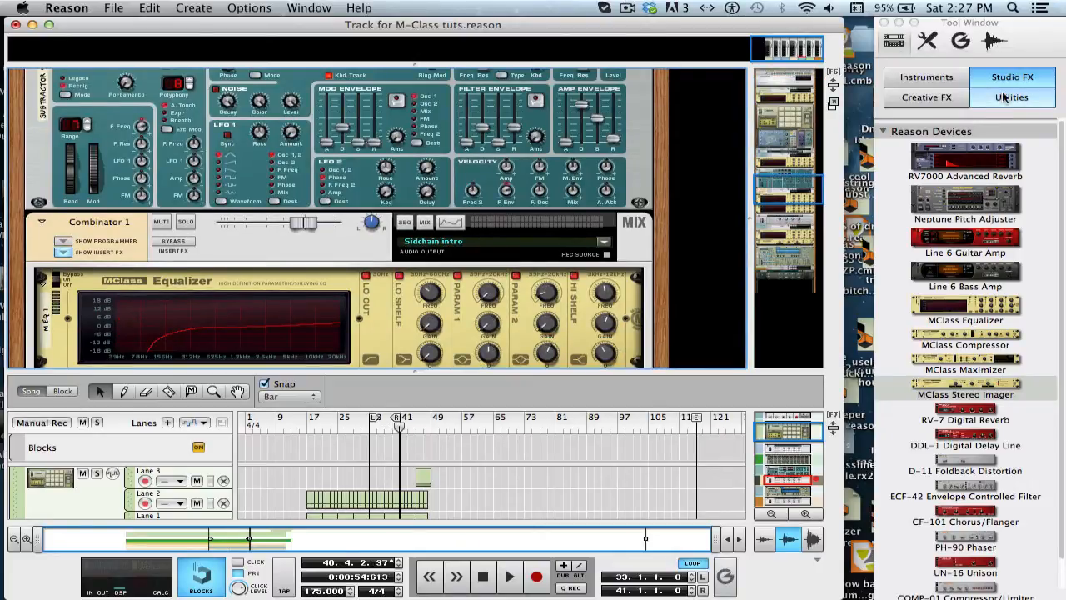
# Browse the rack to the NN19 1 device and its Equalizer, then return to the Master Section
pyautogui.click(1012, 97)
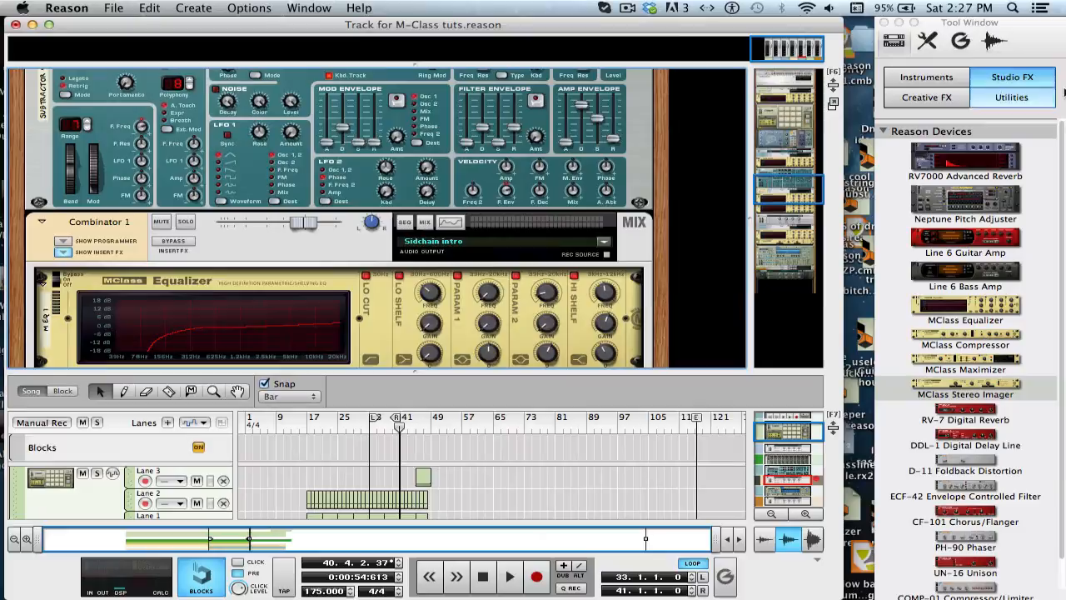
pyautogui.moveTo(779, 187)
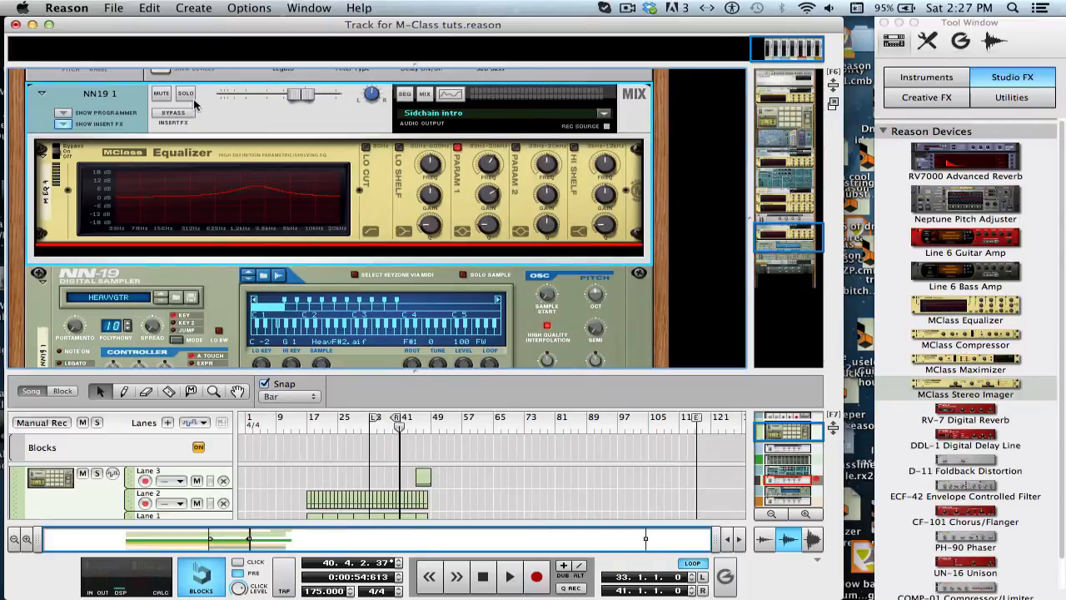
pyautogui.click(185, 93)
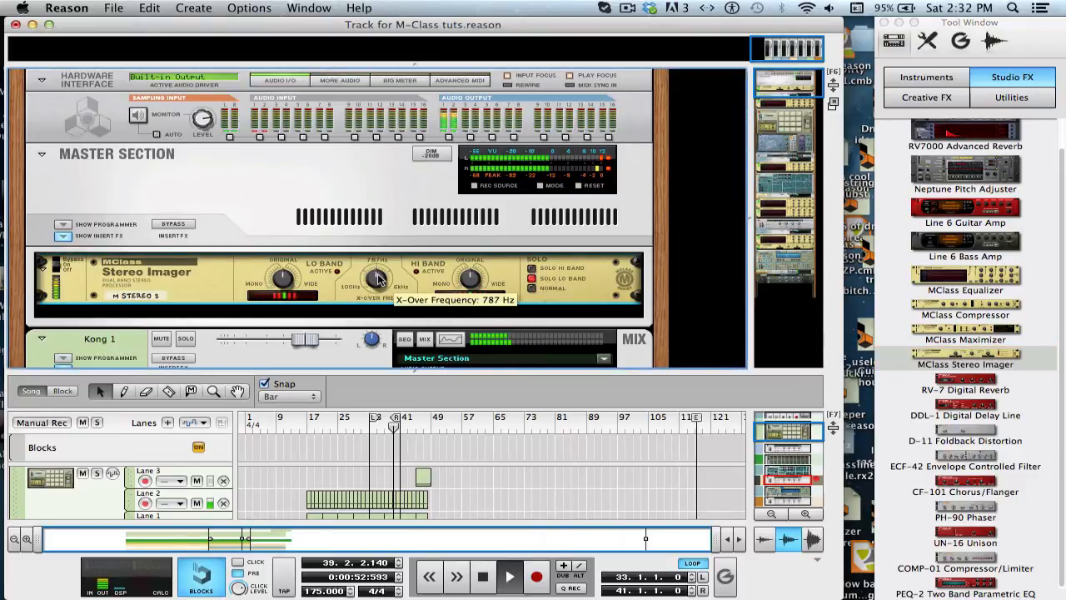
# Sweep the X-Over Frequency down through 247, 211 and 203 Hz, then back up to 299 Hz
pyautogui.moveTo(375, 276); pyautogui.dragTo(375, 292)
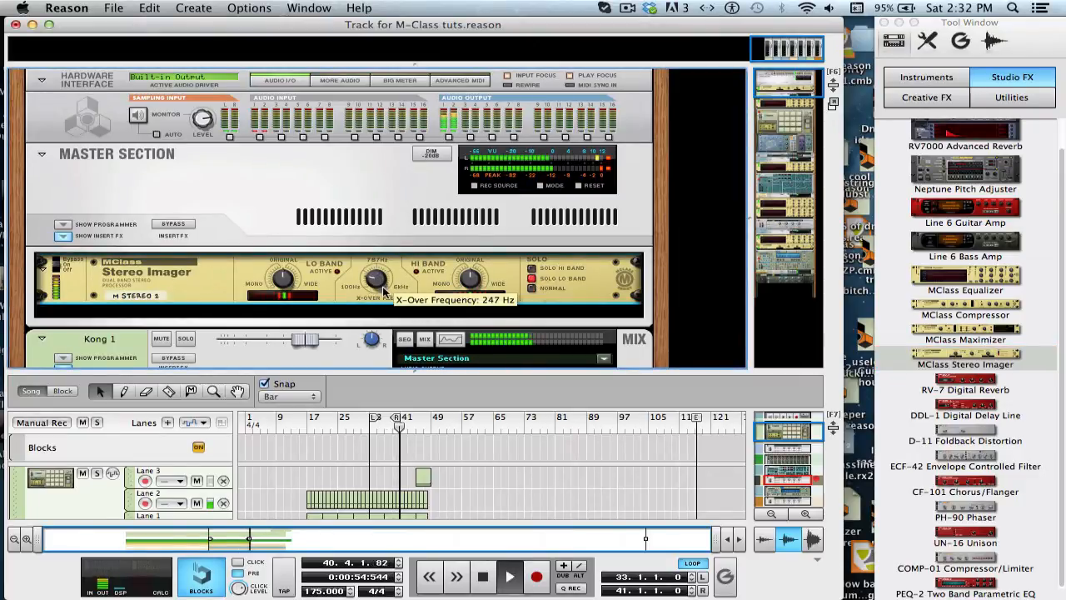
pyautogui.moveTo(373, 277); pyautogui.dragTo(373, 283)
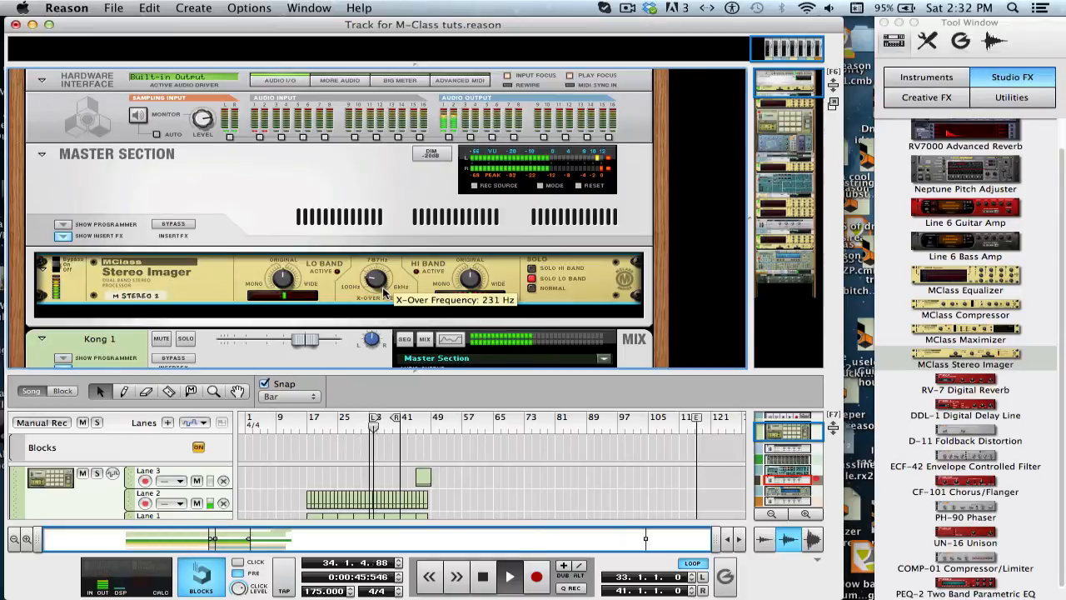
pyautogui.moveTo(375, 275); pyautogui.dragTo(373, 286)
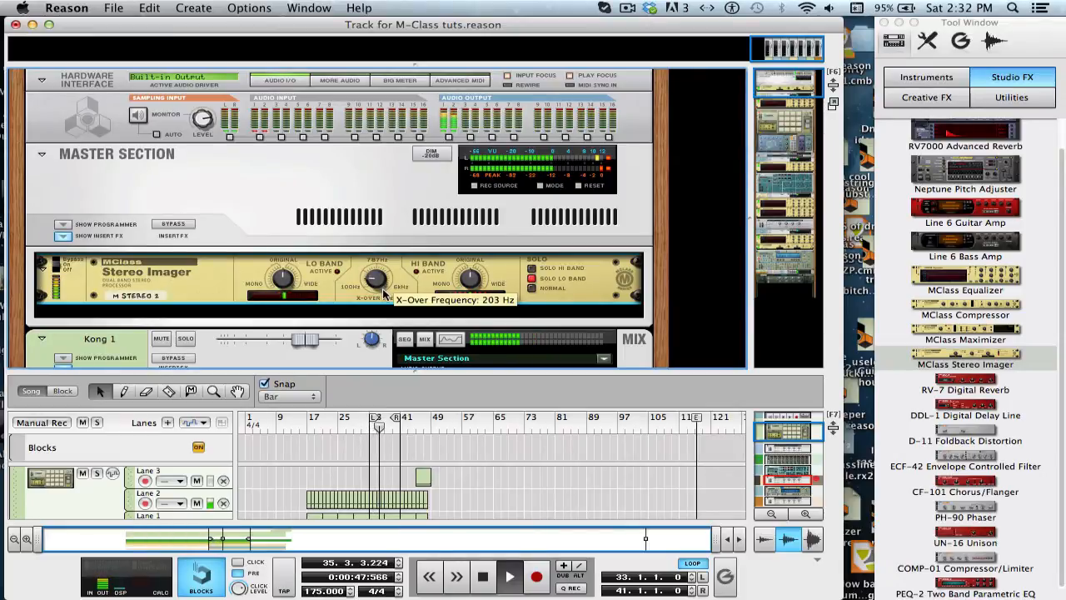
pyautogui.moveTo(377, 276); pyautogui.dragTo(381, 270)
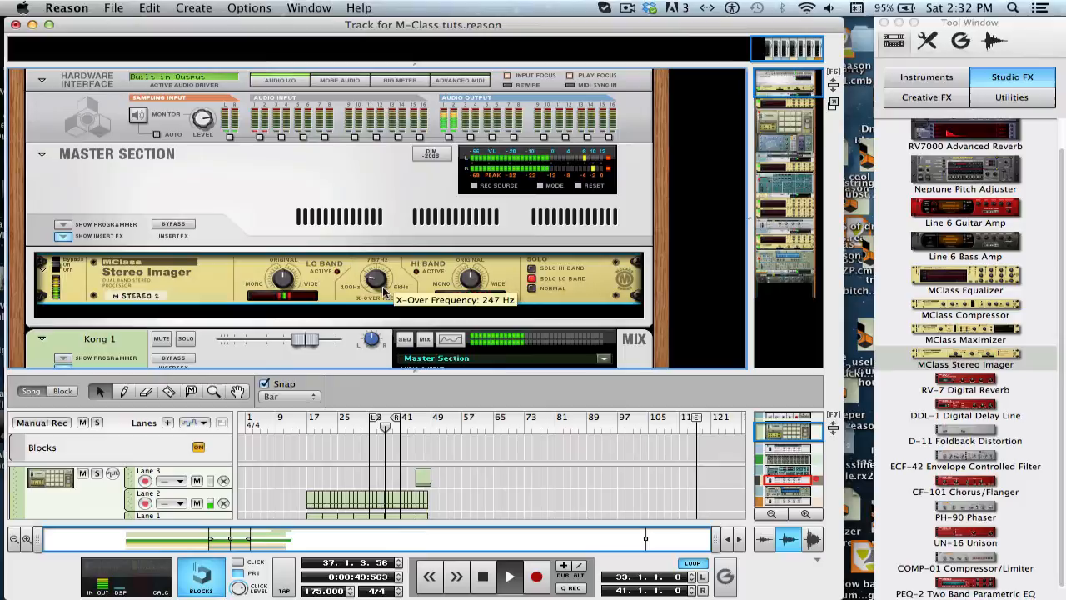
pyautogui.moveTo(370, 280); pyautogui.dragTo(380, 270)
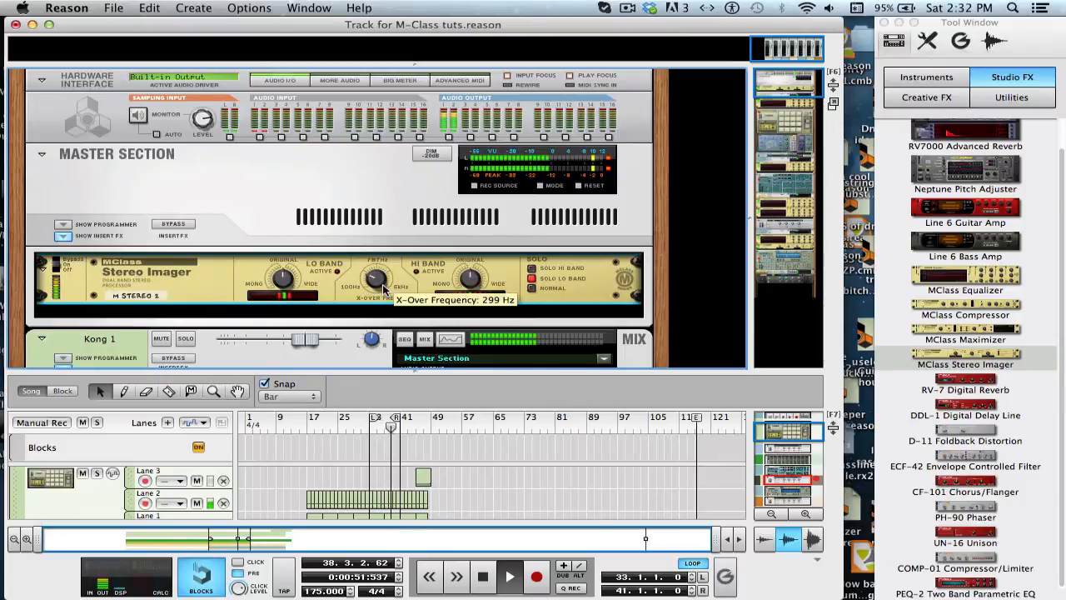
pyautogui.moveTo(375, 280); pyautogui.dragTo(375, 287)
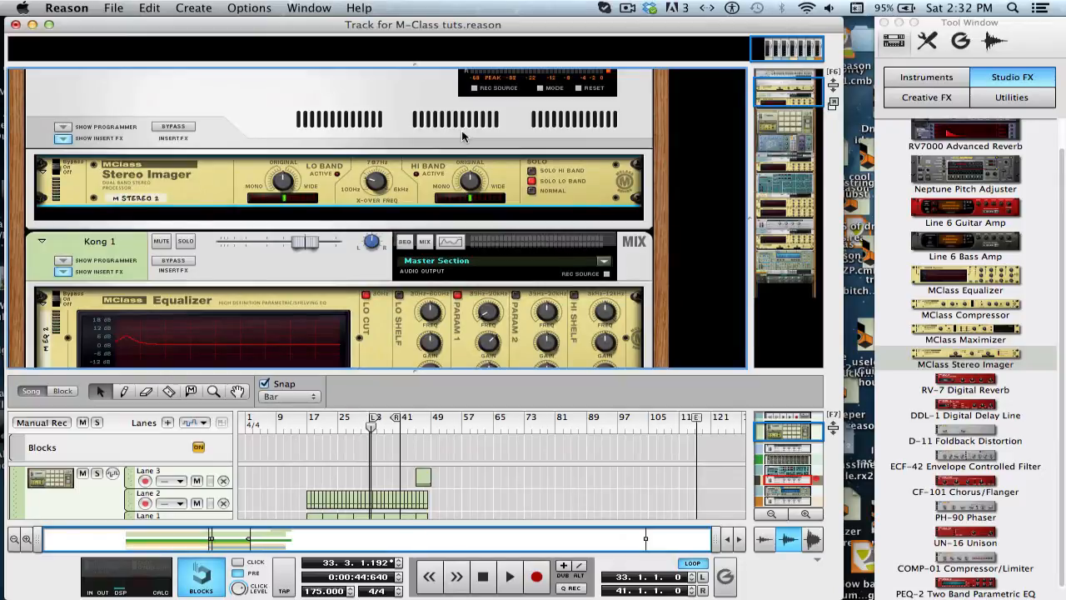
pyautogui.moveTo(746, 113)
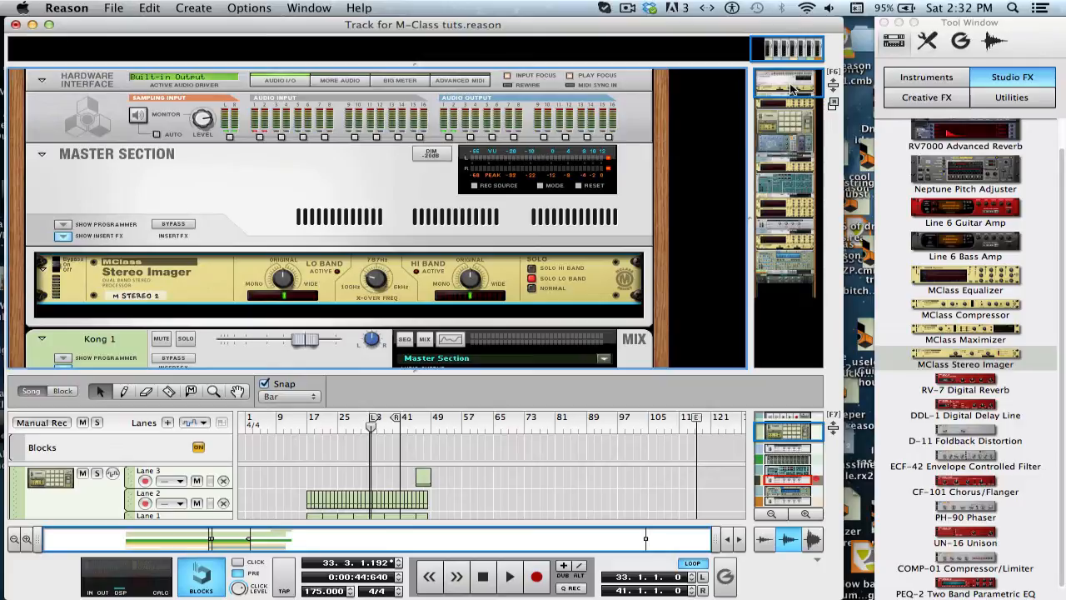
pyautogui.scroll(-3)
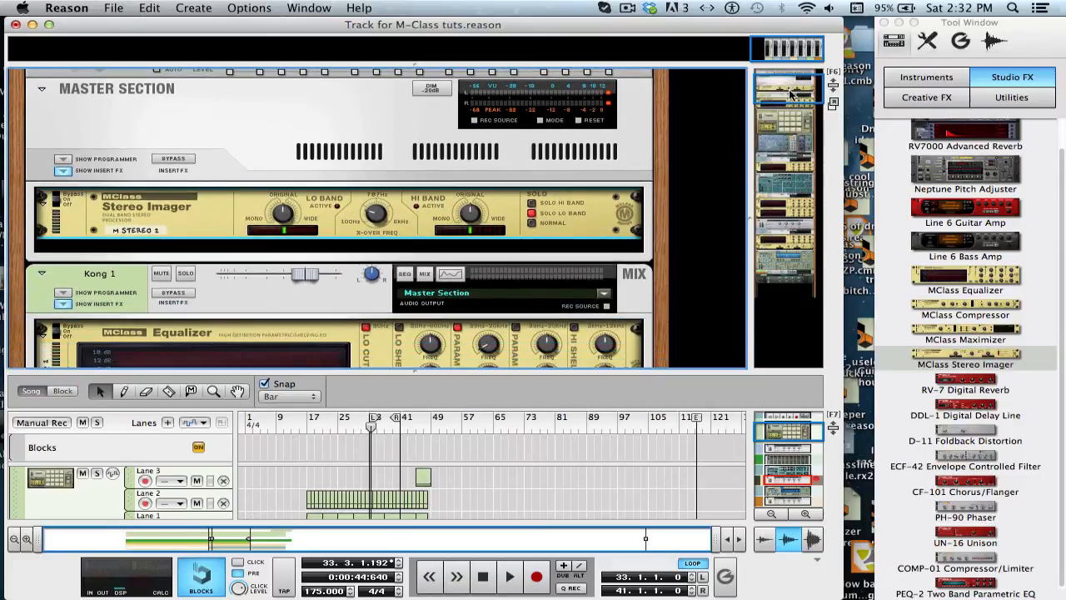